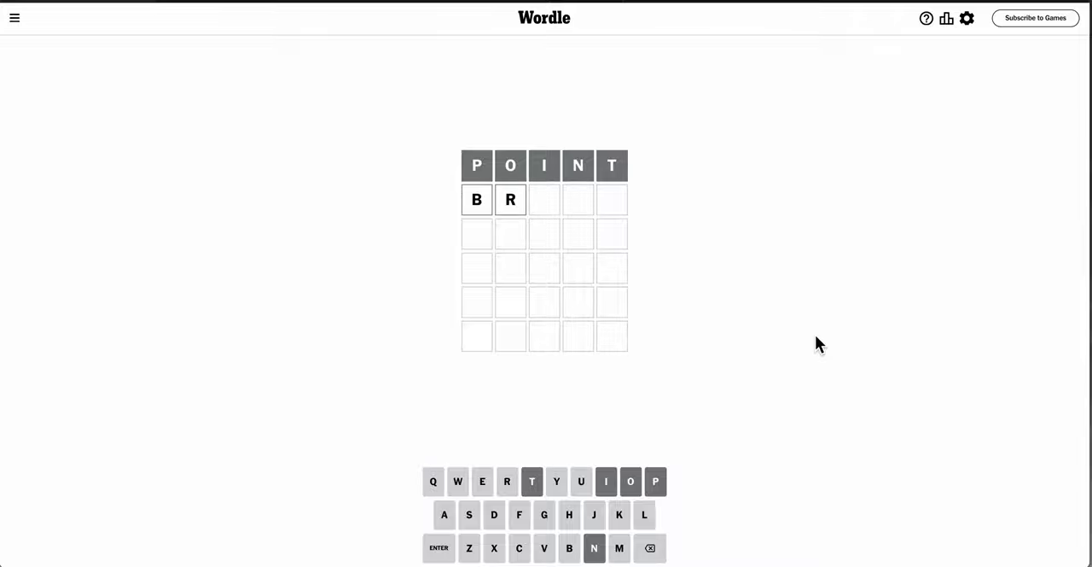
Step: Finish the guess BRAKE by adding the letters AKE
text(AKE)
click(544, 268)
text(SAUC)
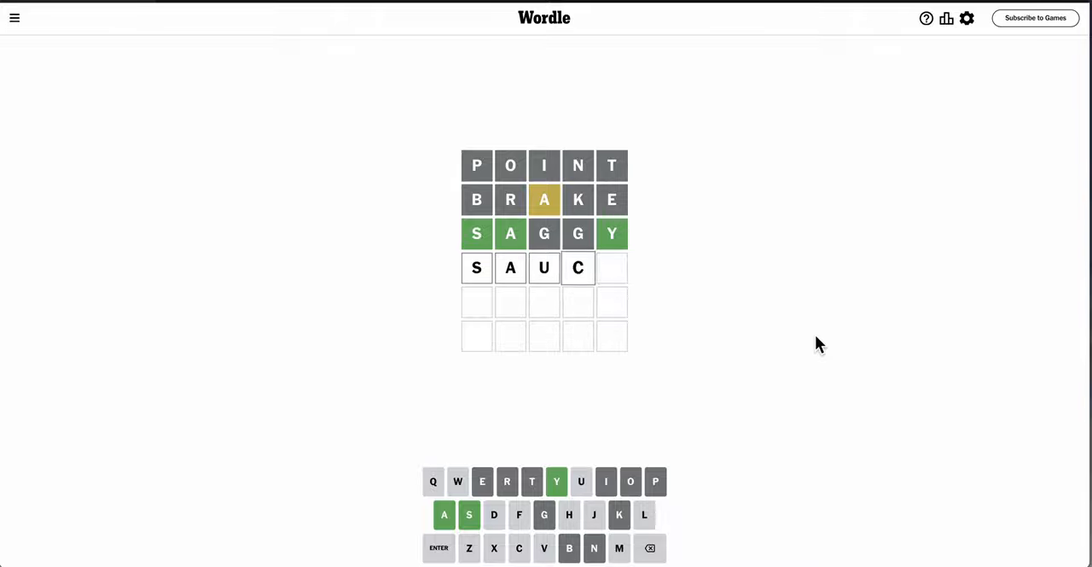
Step: Submit SAUCY as the fourth guess, then try SAFFY, which is rejected as not a word
text(Y)
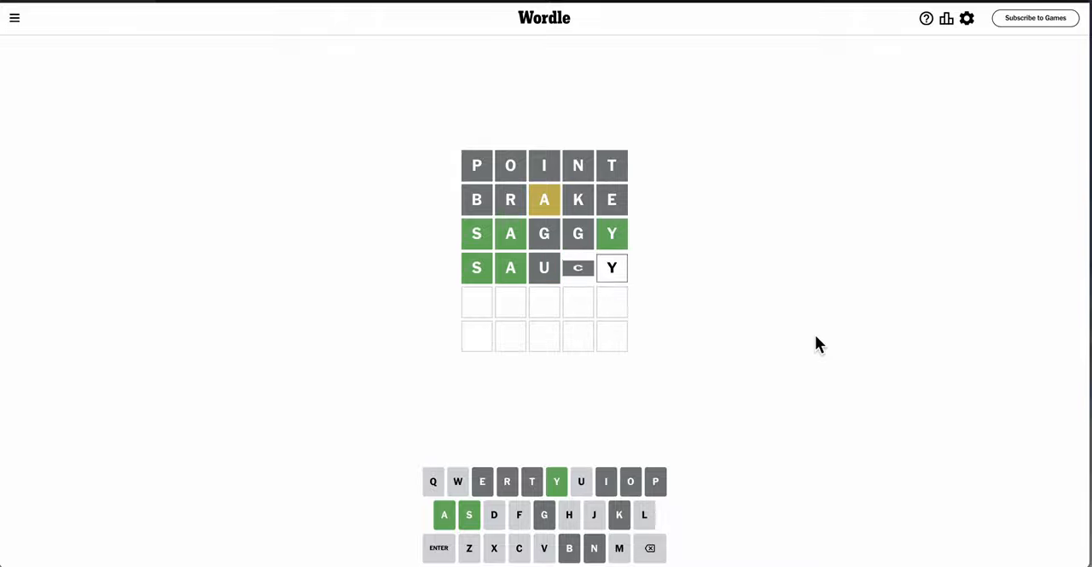
click(519, 547)
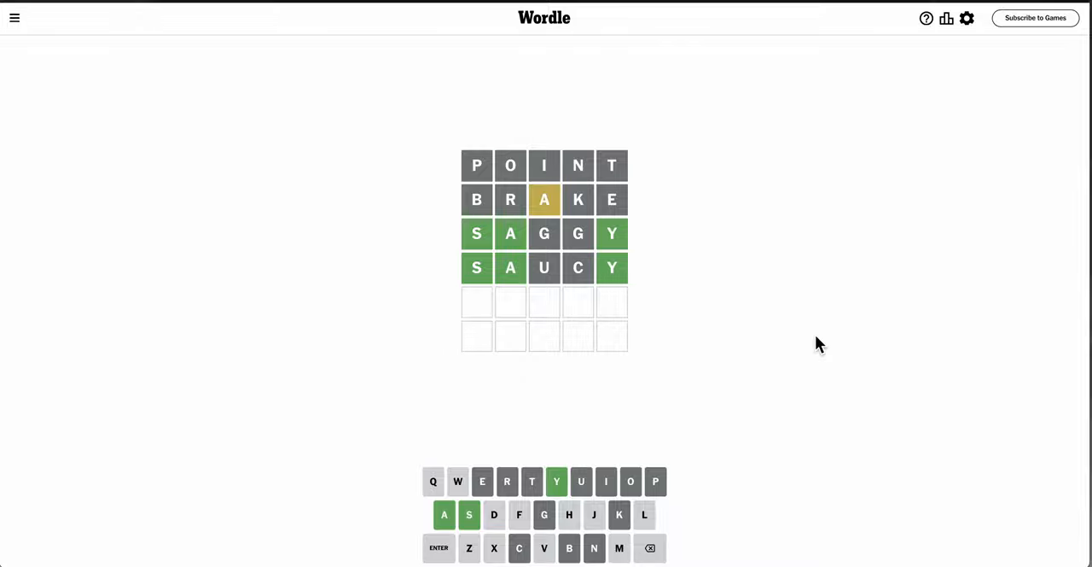
click(436, 547)
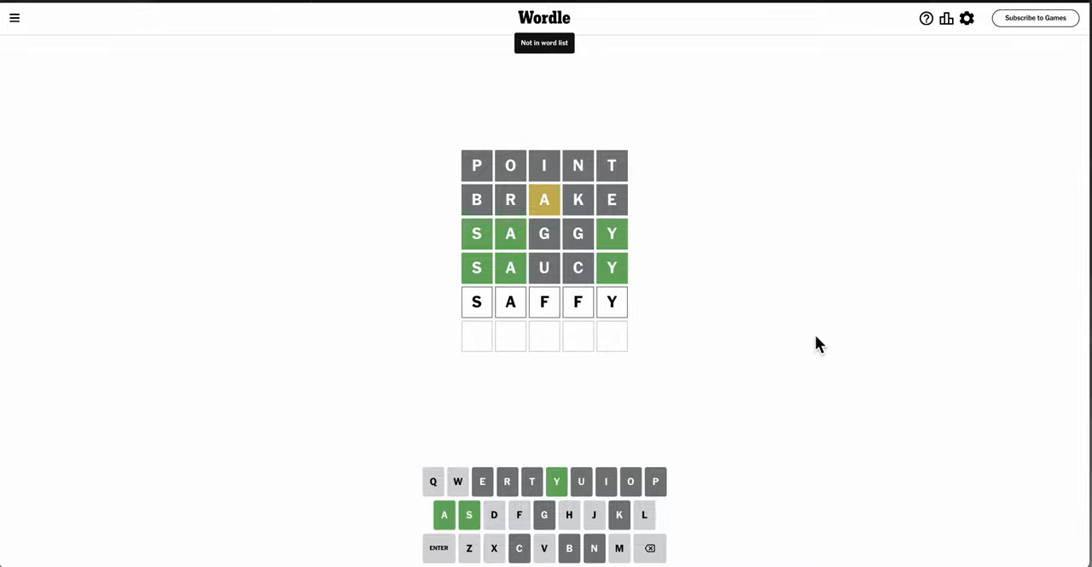
Step: Backspace away the rejected SAFFY letters to make room for SALLY
key(Backspace)
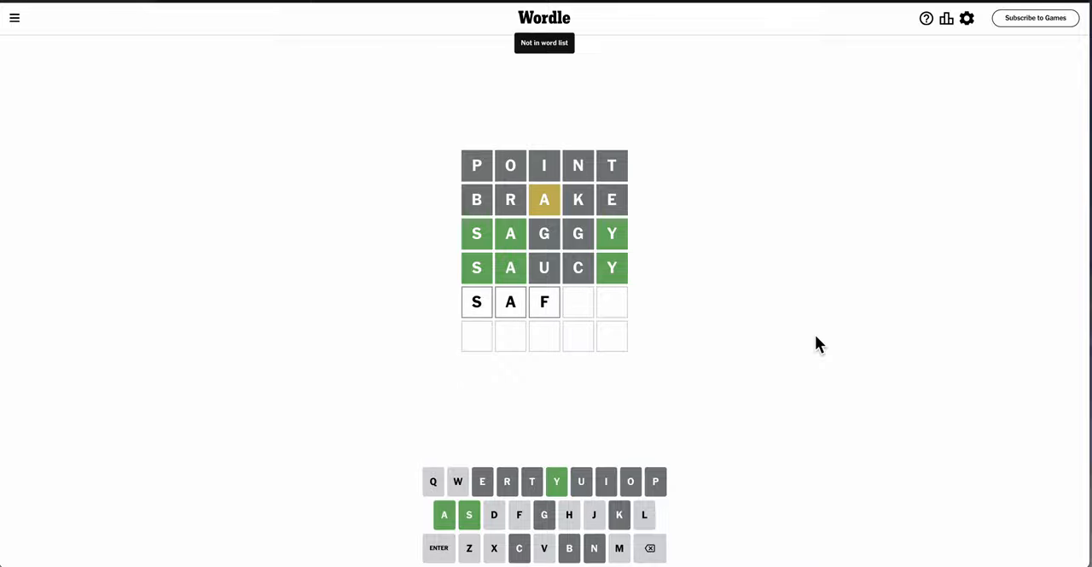
key(Backspace)
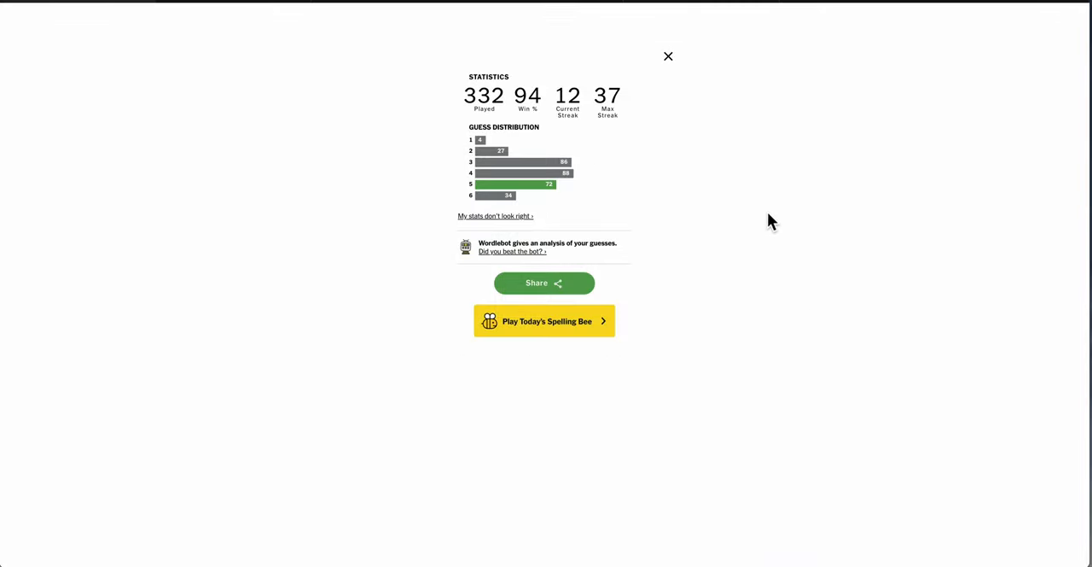
Step: Close the Statistics panel to return to the solved SALLY board
click(669, 57)
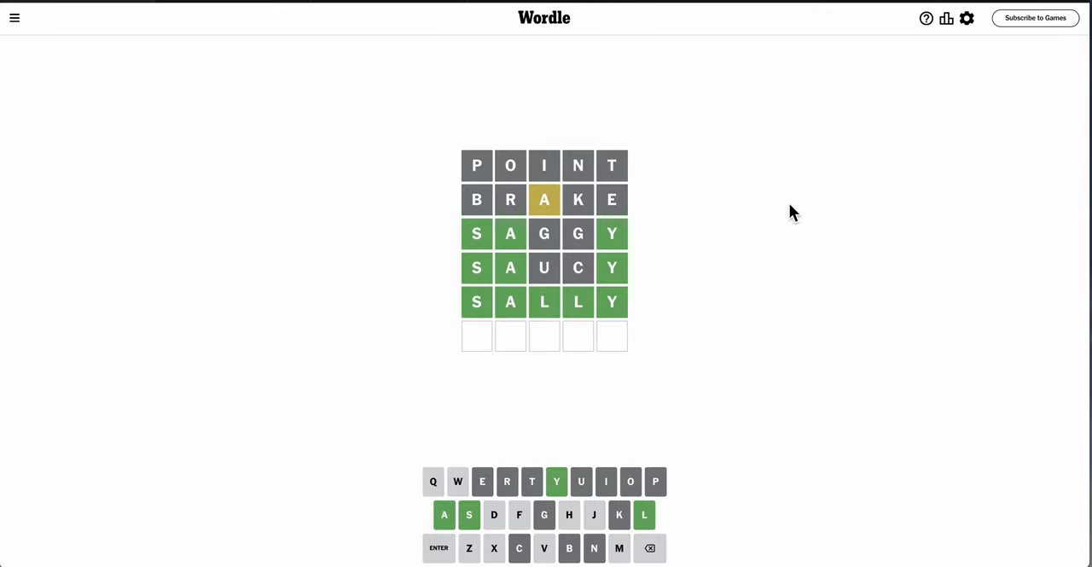